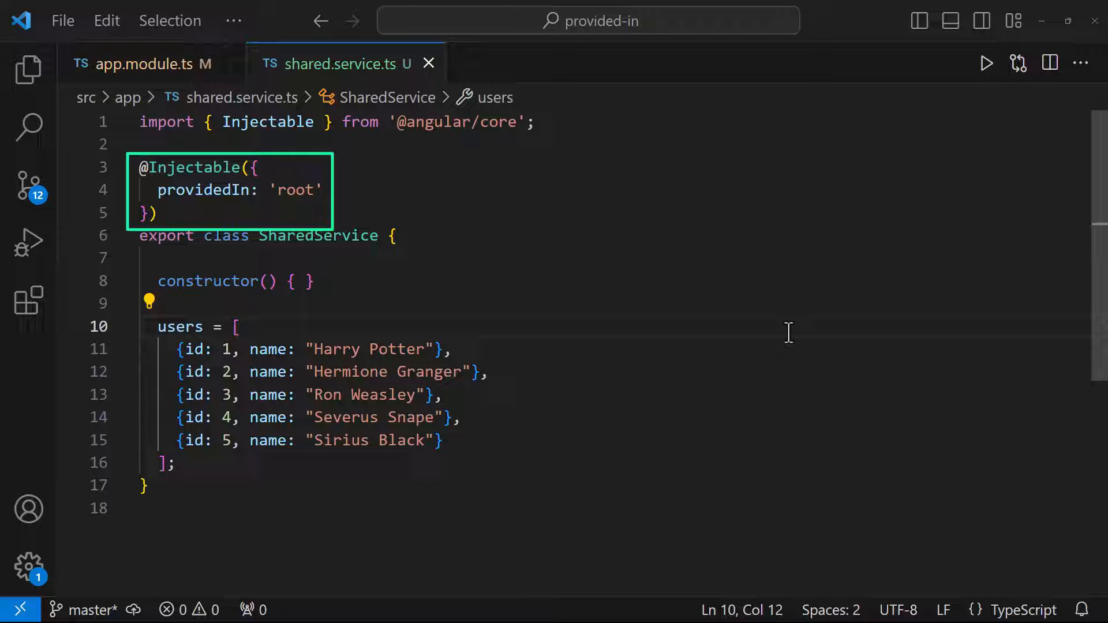
Switch to app.module.ts and toggle a line comment there before opening the providedIn project
left_click(141, 63)
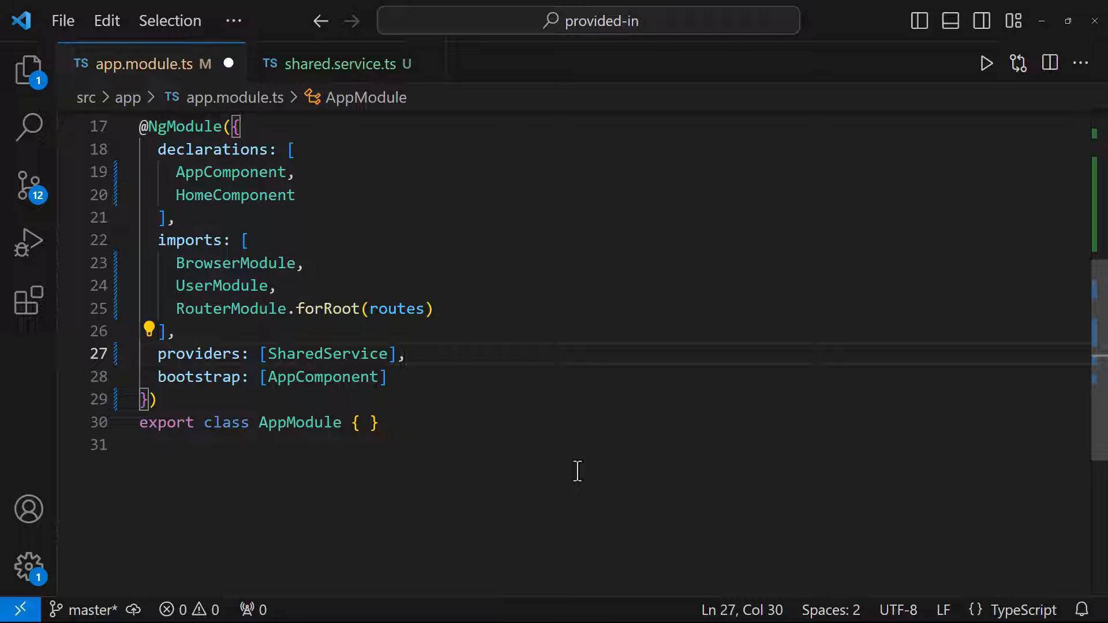
key("ctrl+/")
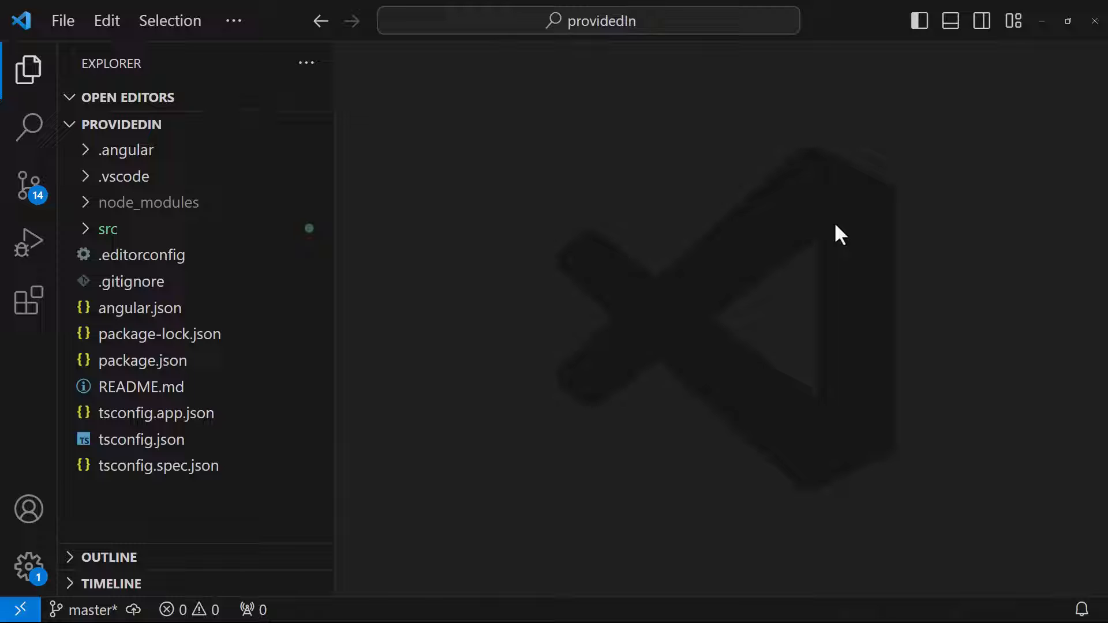
Expand src, home and user folders in the Explorer to reach user.module.ts
left_click(107, 229)
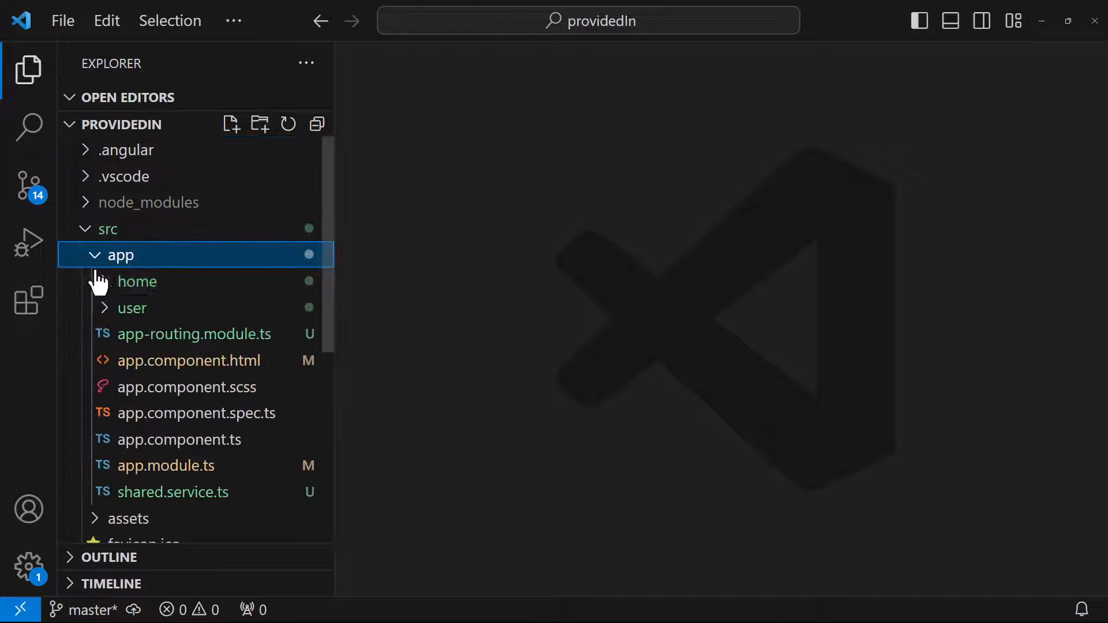
left_click(138, 281)
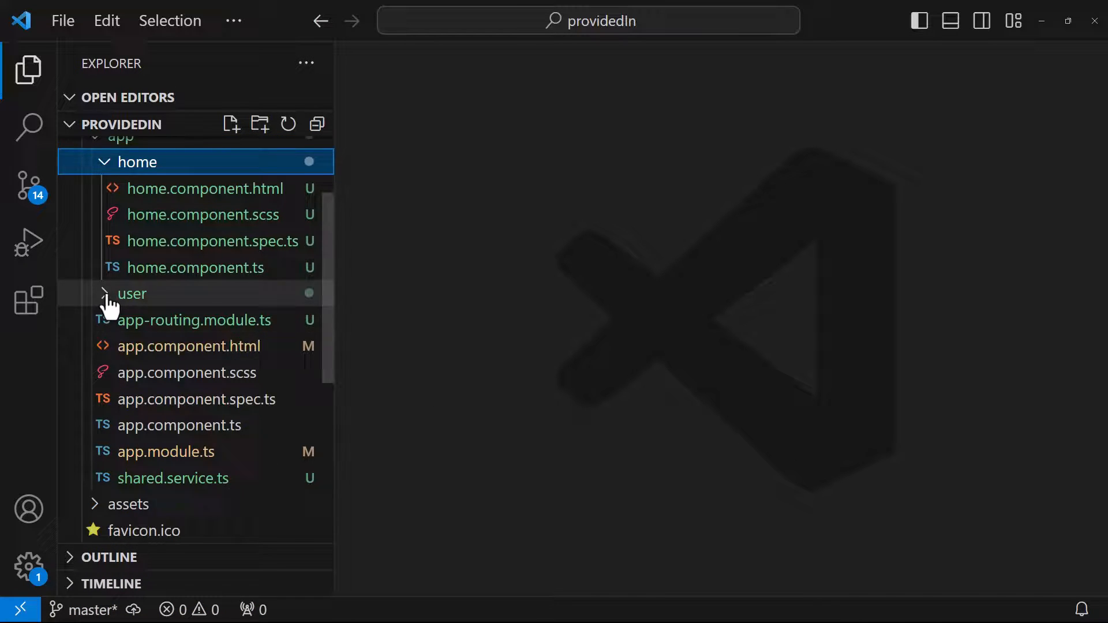
left_click(196, 320)
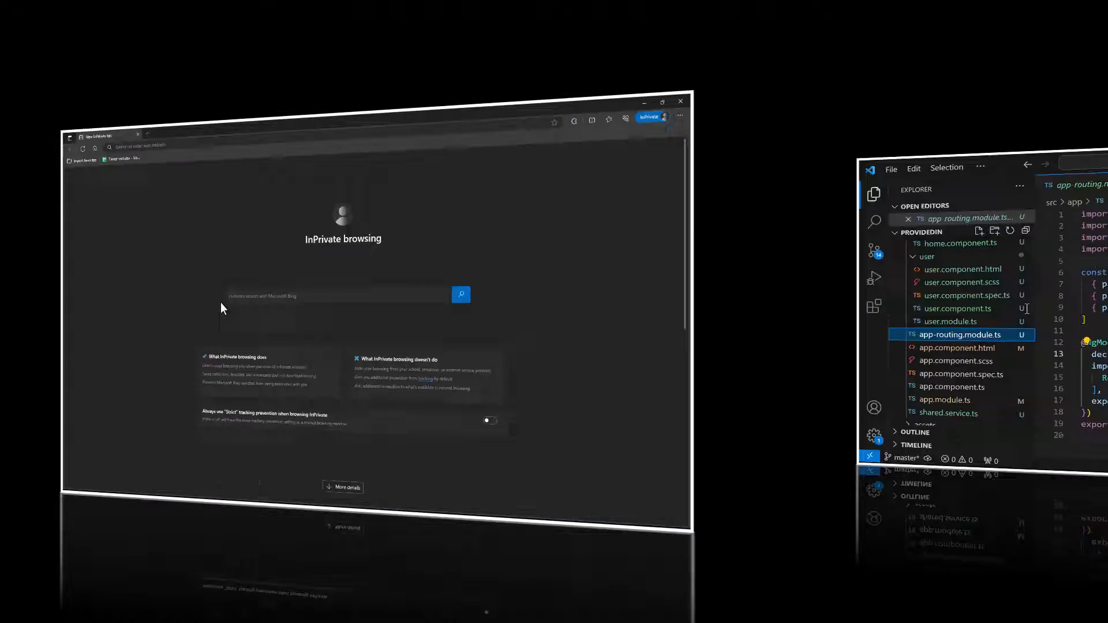
type("localhost:")
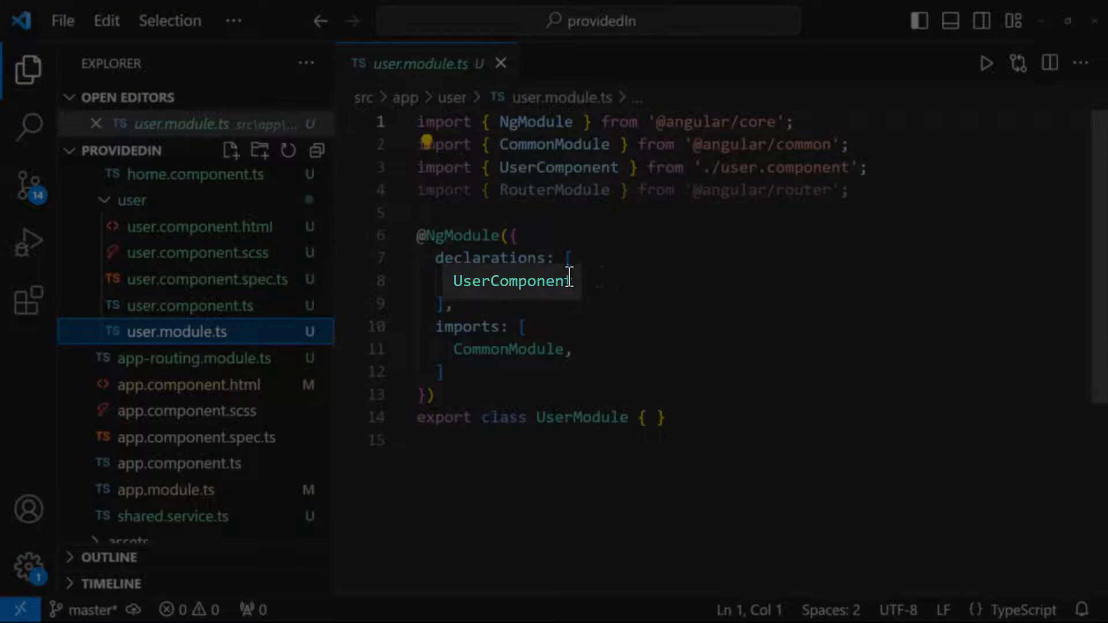
Browse user.component.ts and its template, then bring up shared.service.ts with its five-user list
left_click(190, 305)
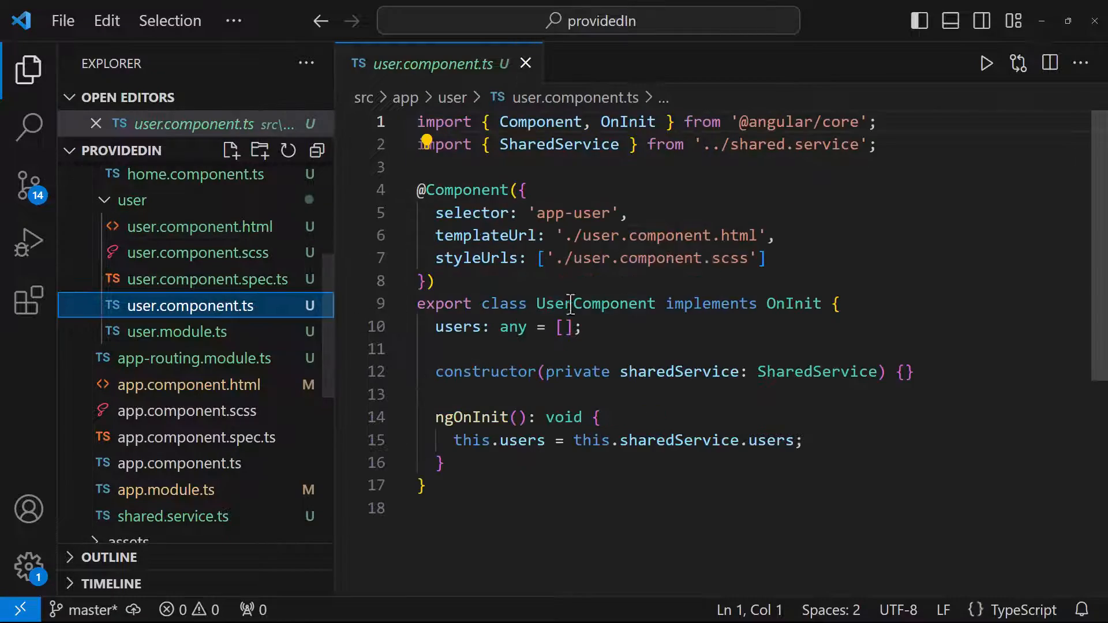
left_click(200, 226)
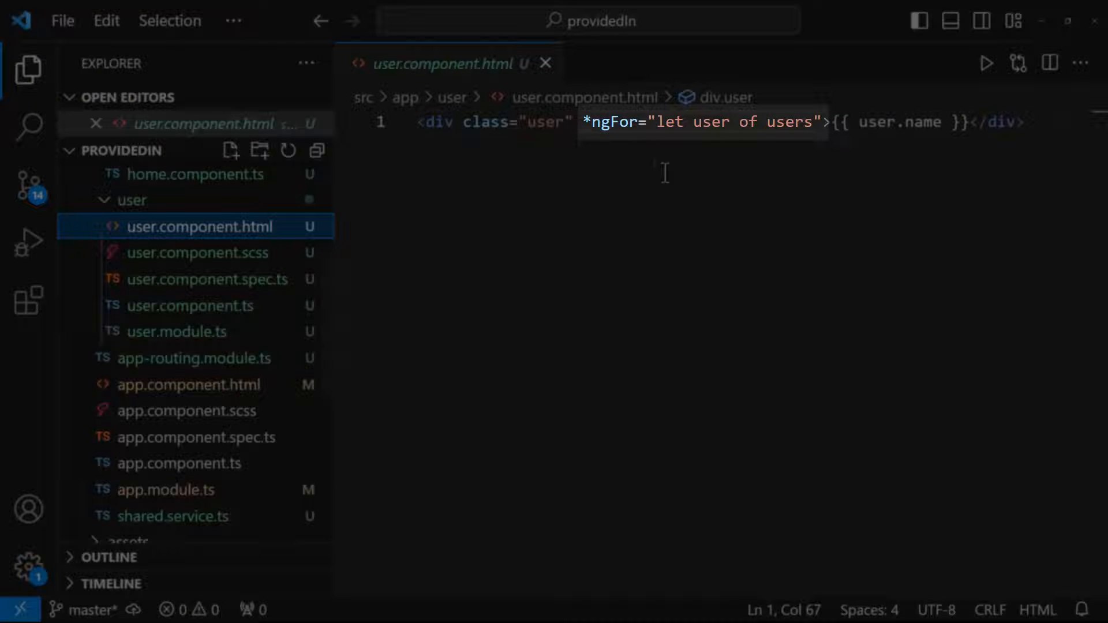
left_click(189, 305)
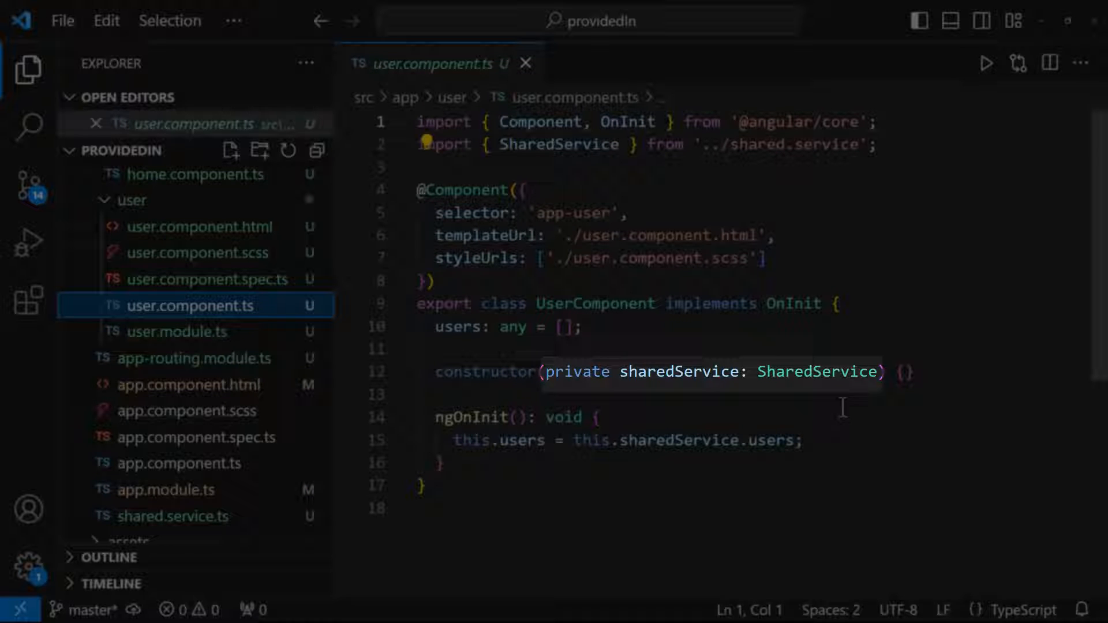
scroll("down", 3)
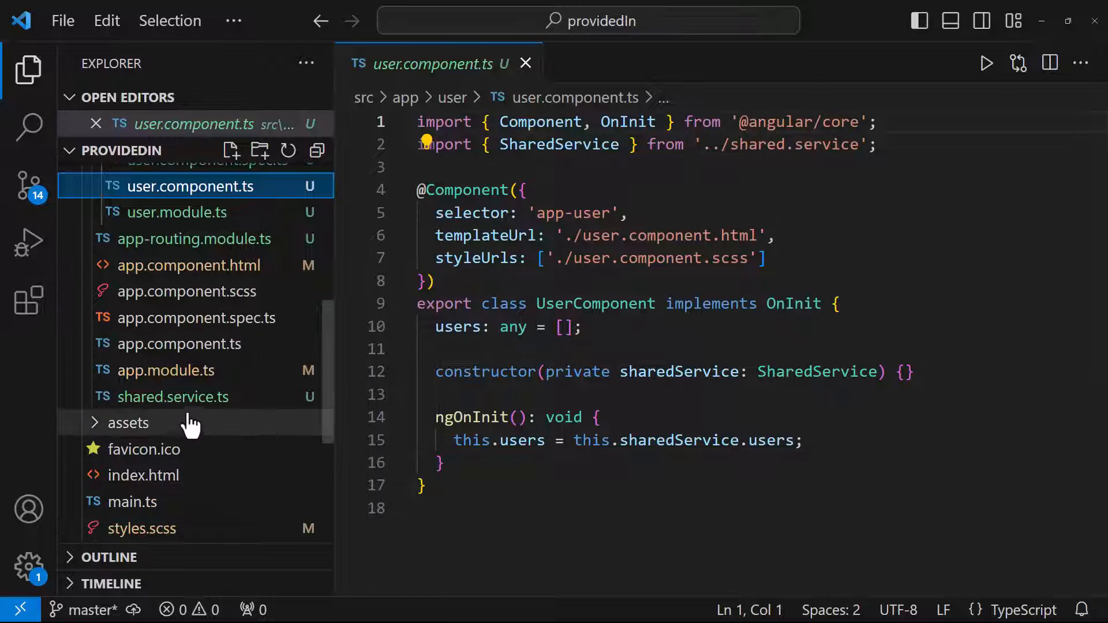
left_click(173, 396)
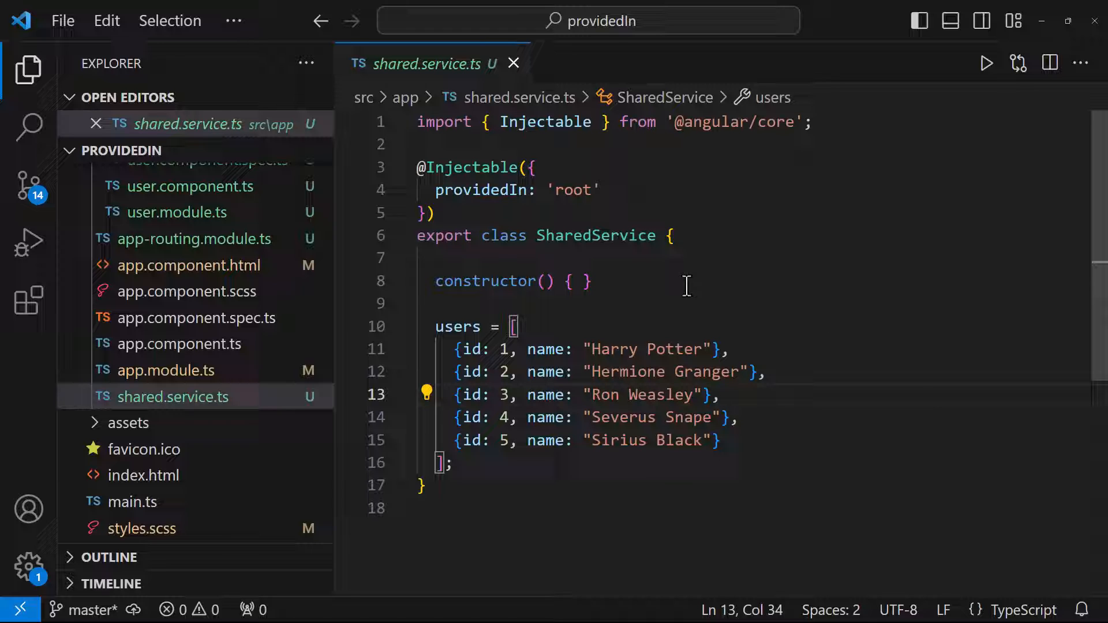
key("ctrl+/")
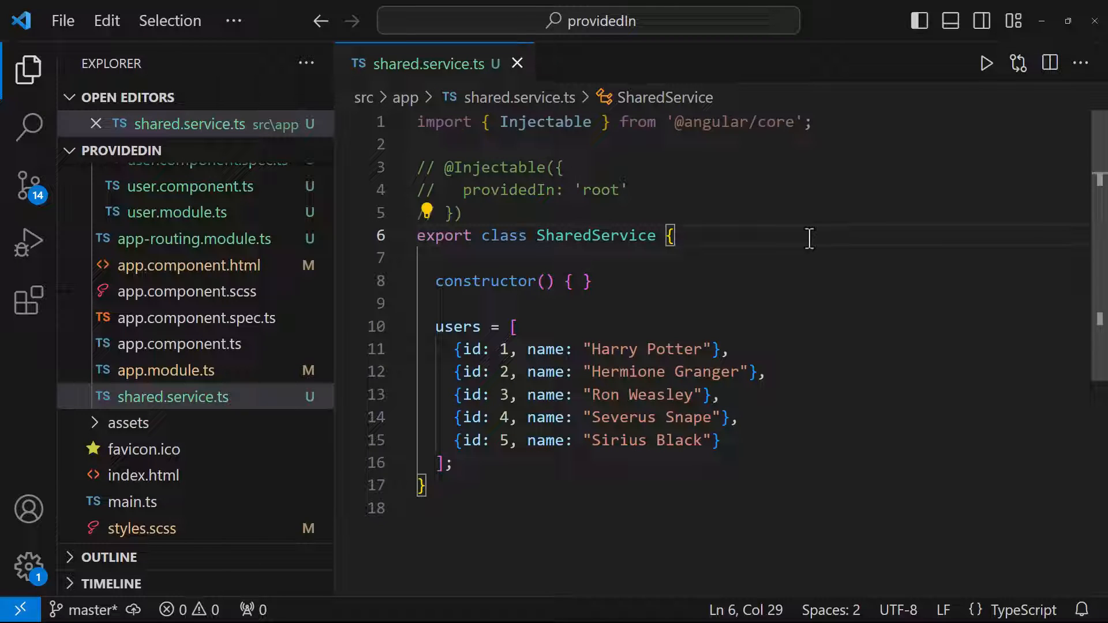
mouse_move(271, 385)
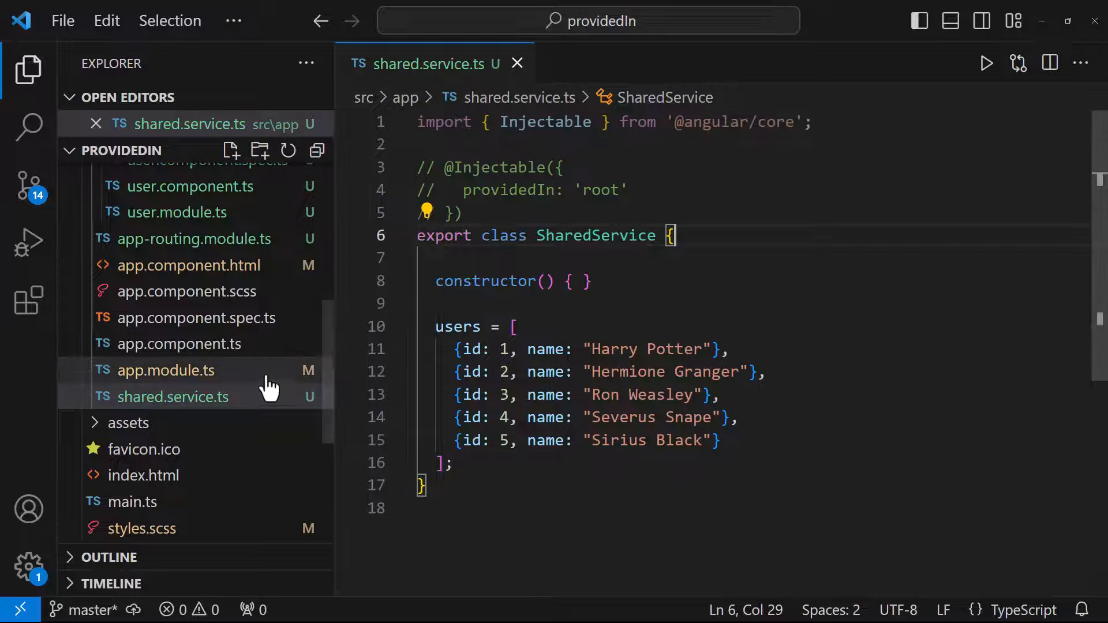
Add SharedService to AppModule's providers array, comparing with shared.service.ts between edits
left_click(167, 371)
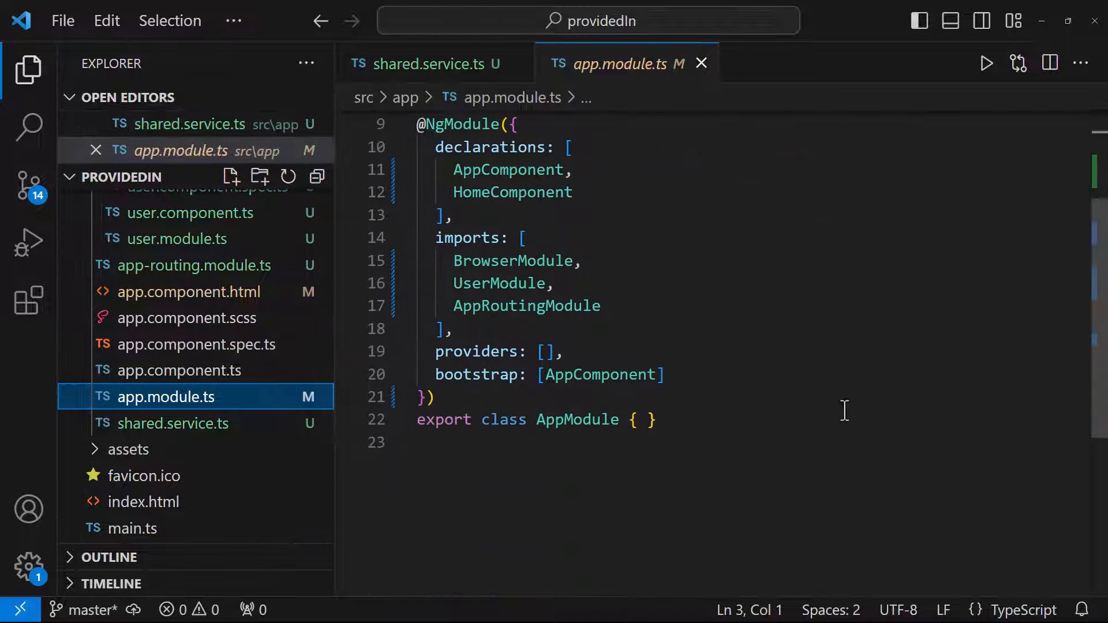
type("SharedService")
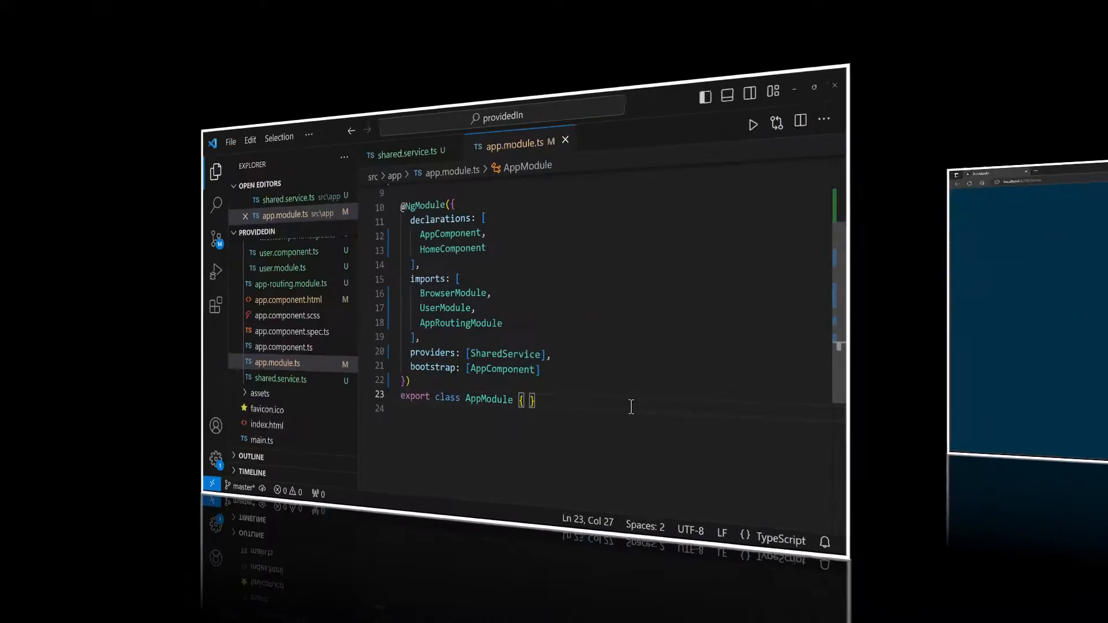
left_click(402, 142)
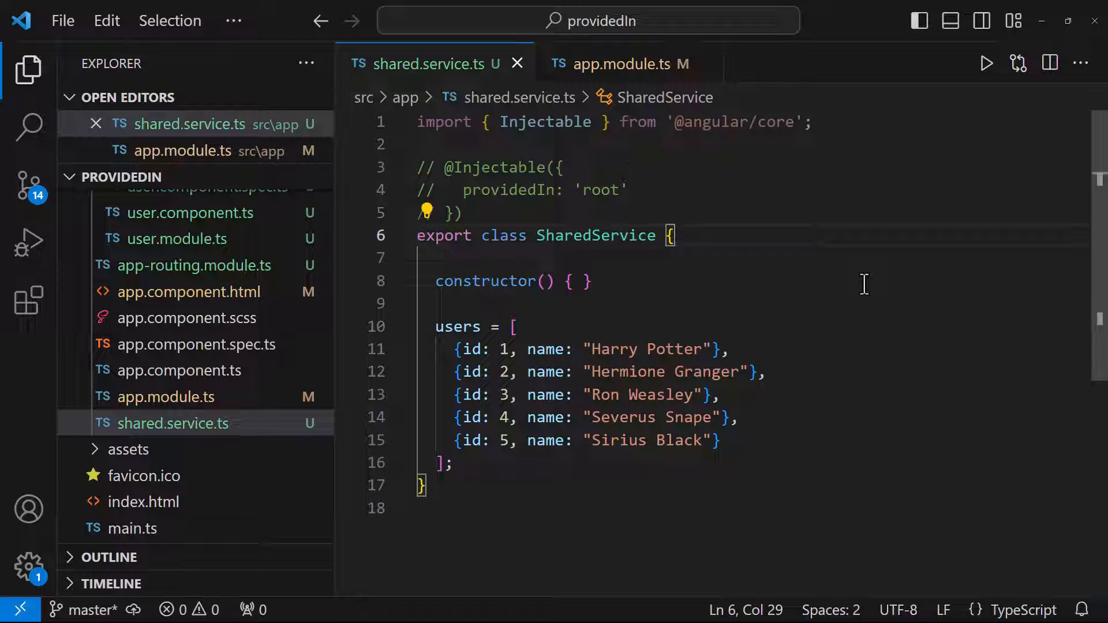
left_click(620, 64)
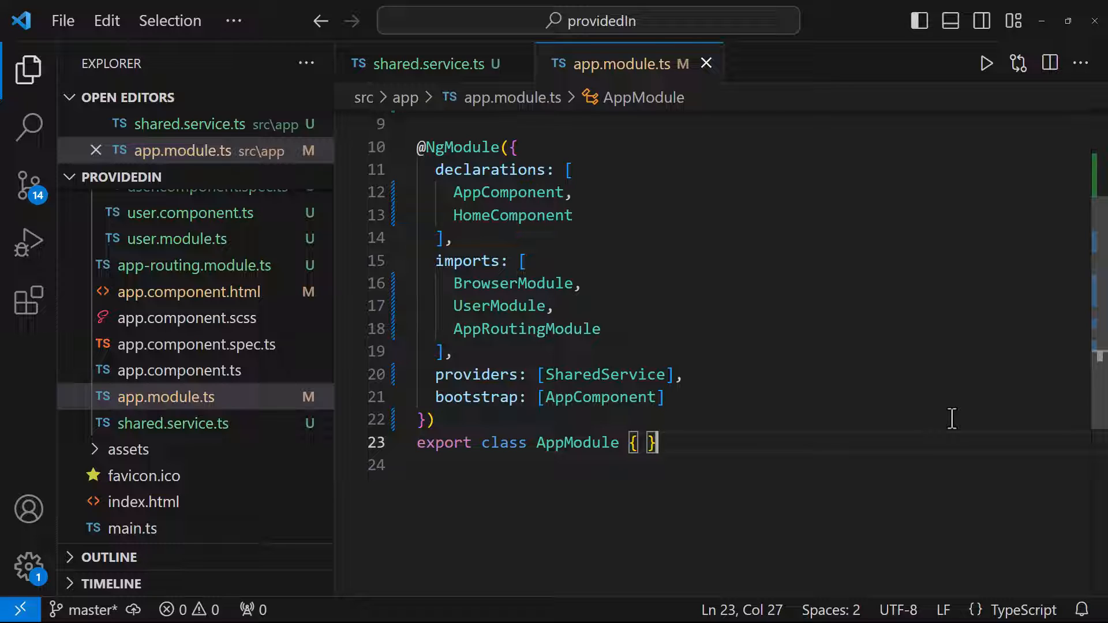
mouse_move(733, 185)
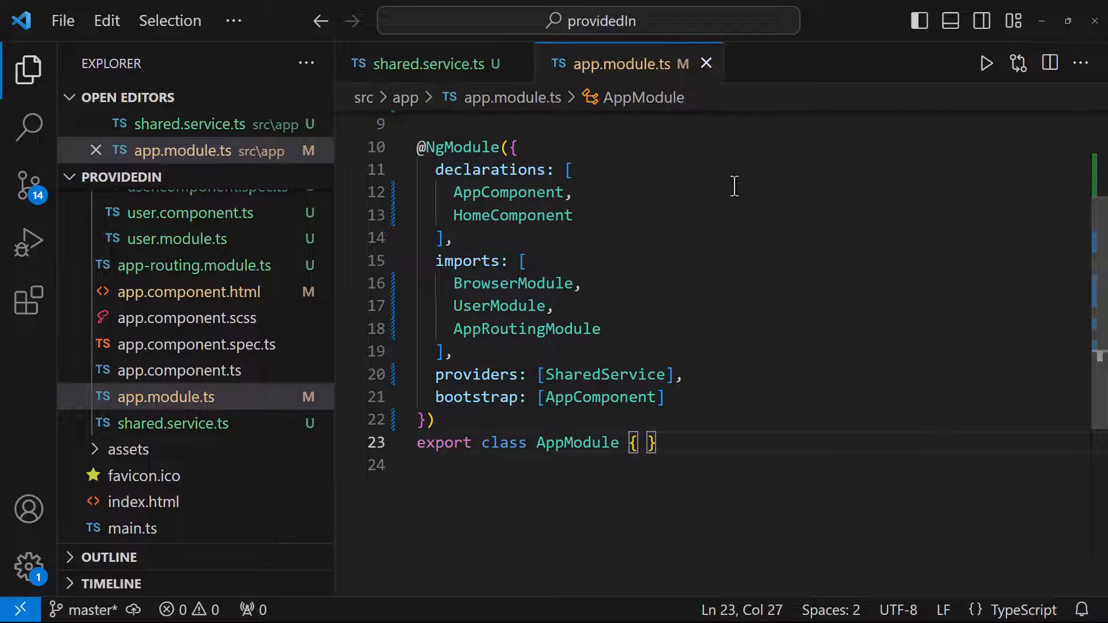
left_click(424, 64)
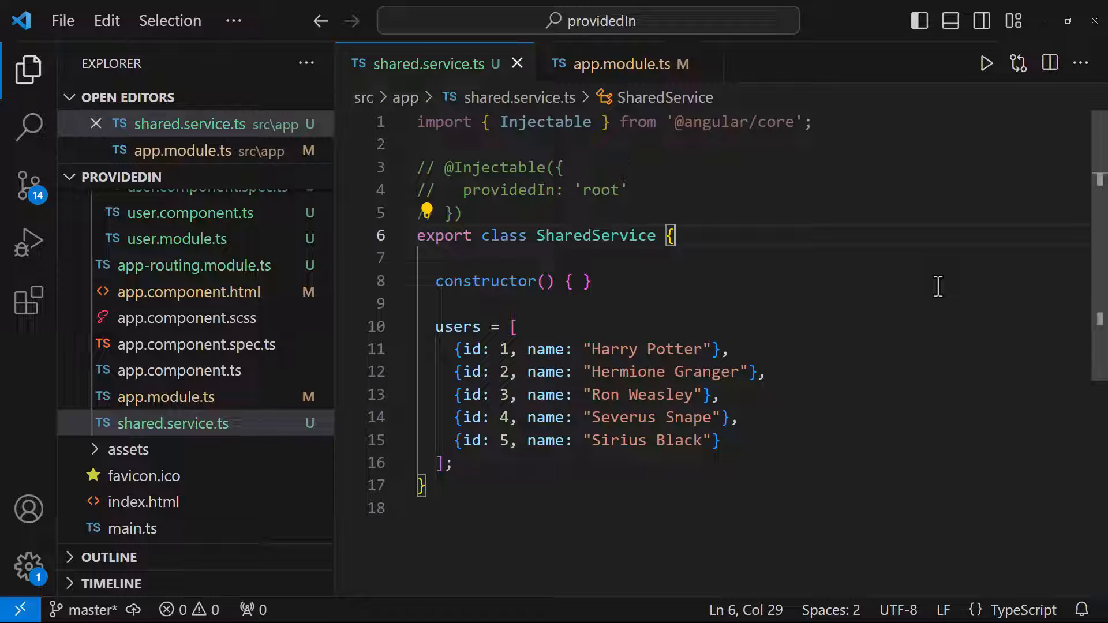
left_click(629, 64)
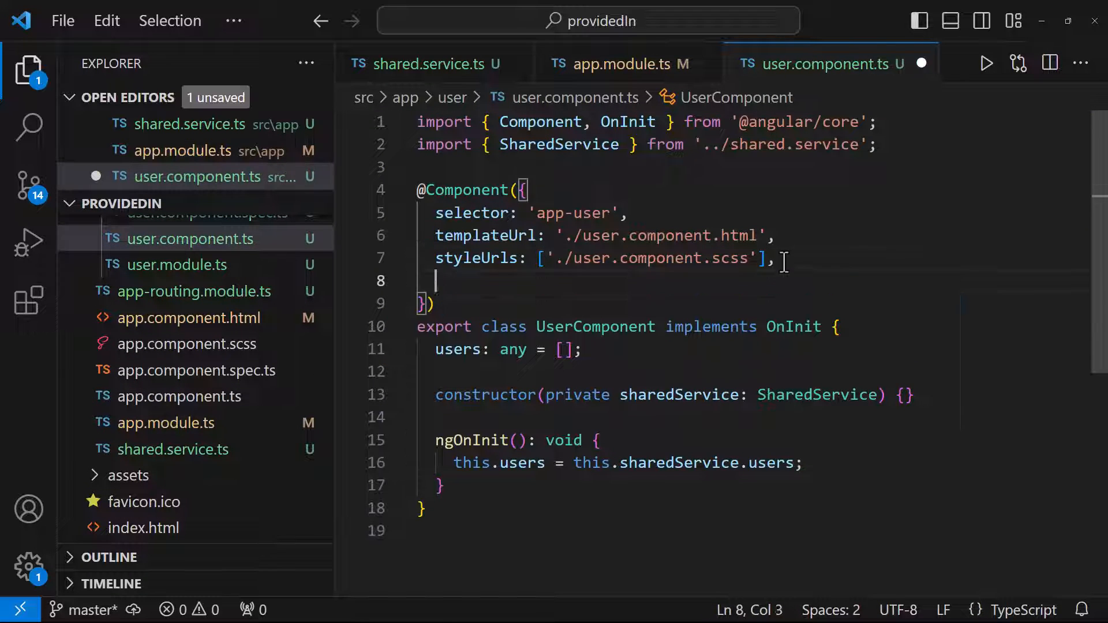
type("providers: []")
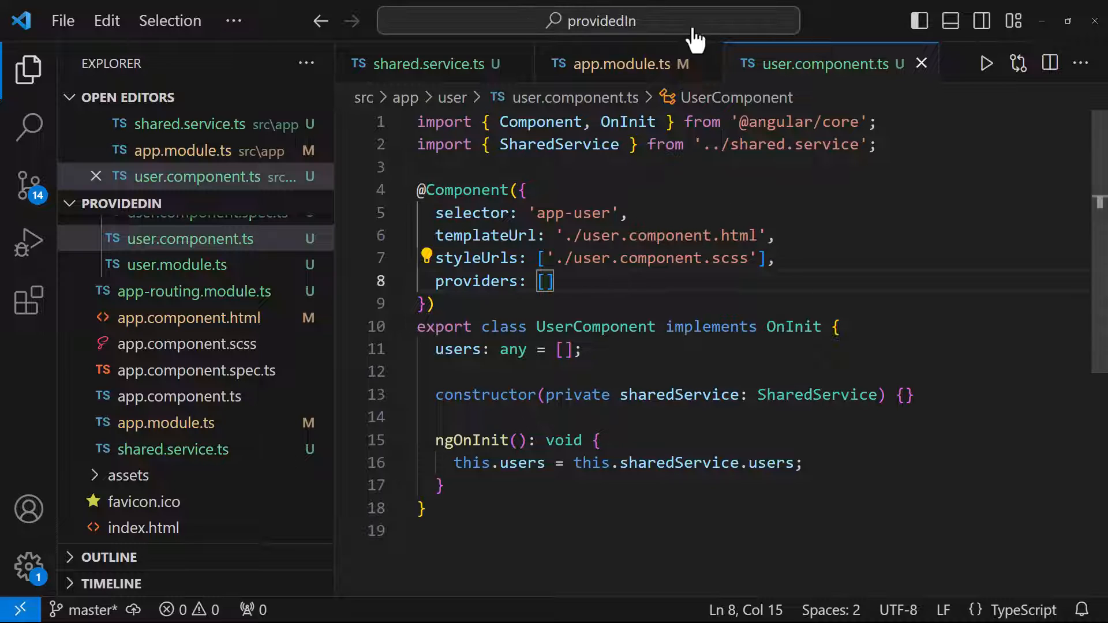
left_click(423, 64)
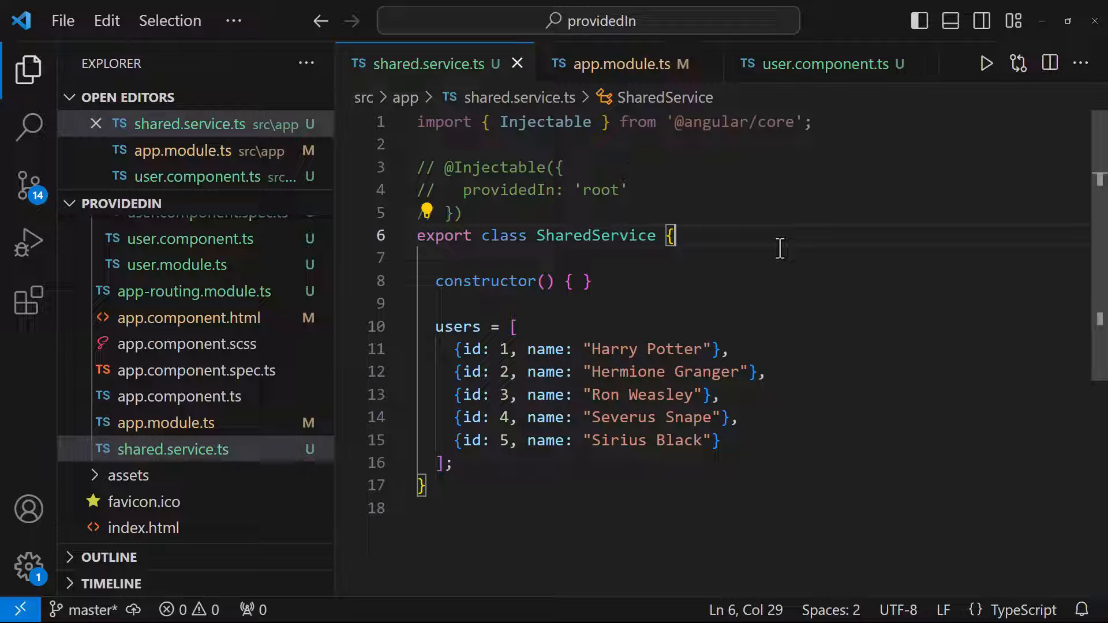
Flip between shared.service.ts and app.module.ts, ending on AppModule with SharedService in providers
left_click(620, 64)
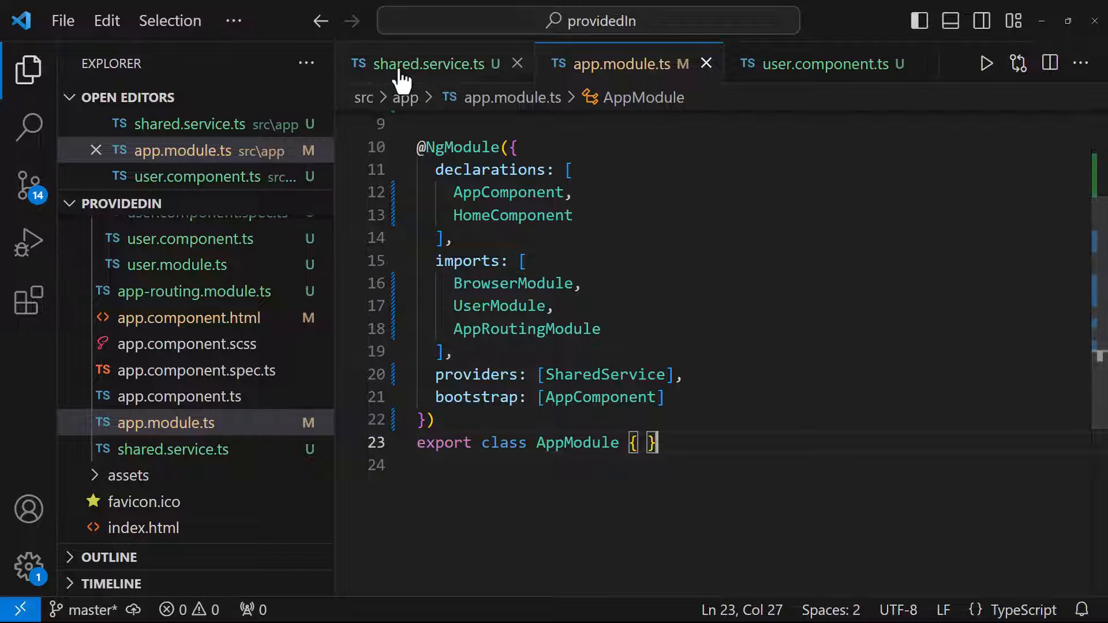
left_click(424, 64)
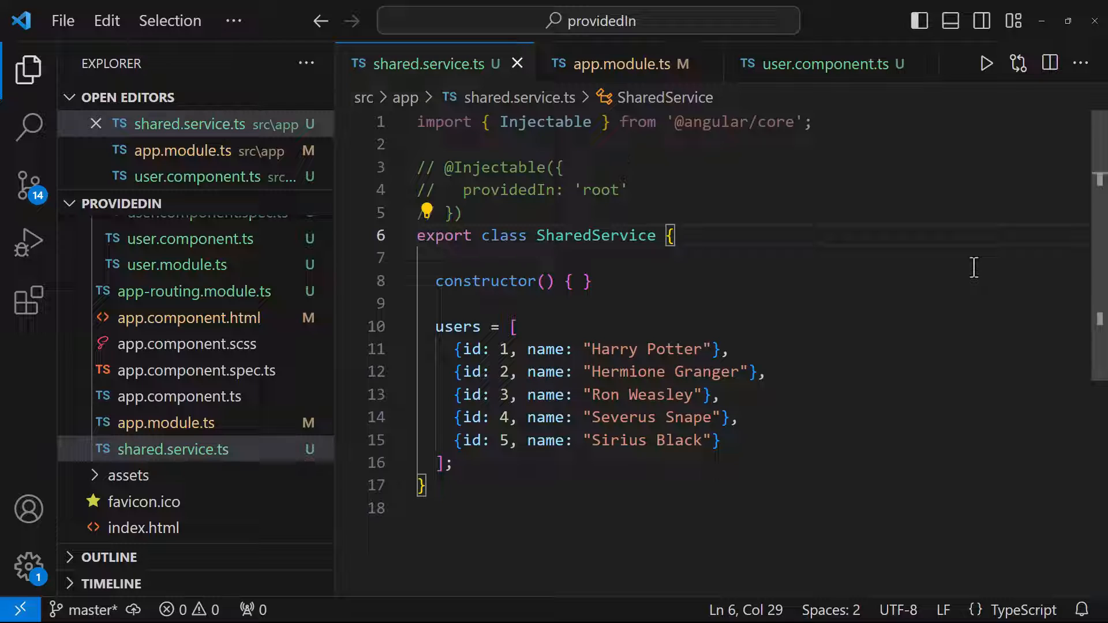
left_click(620, 64)
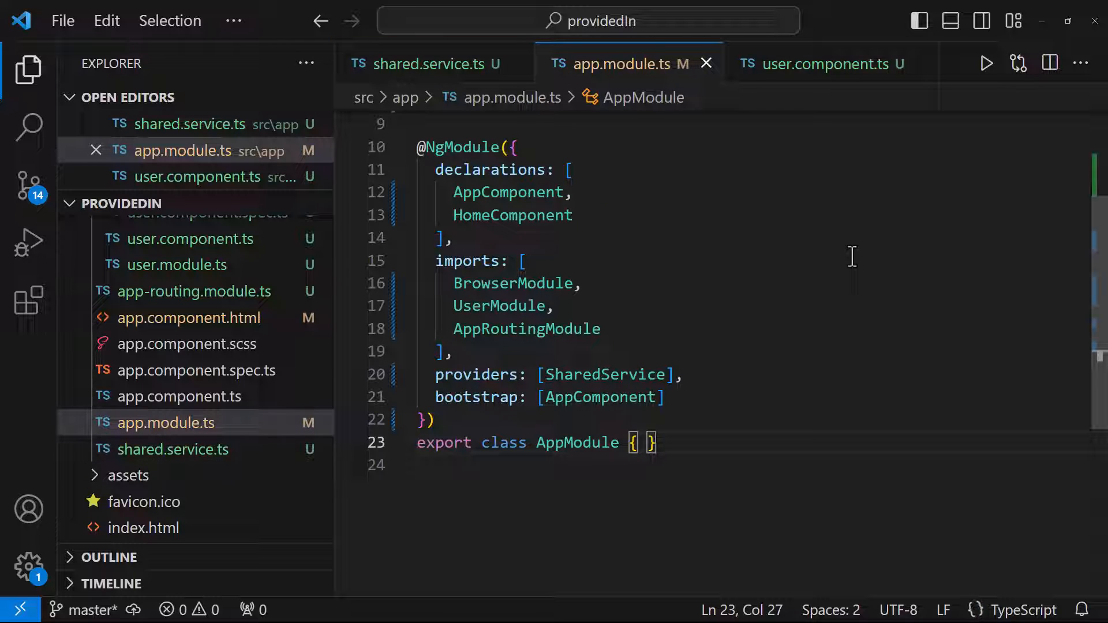